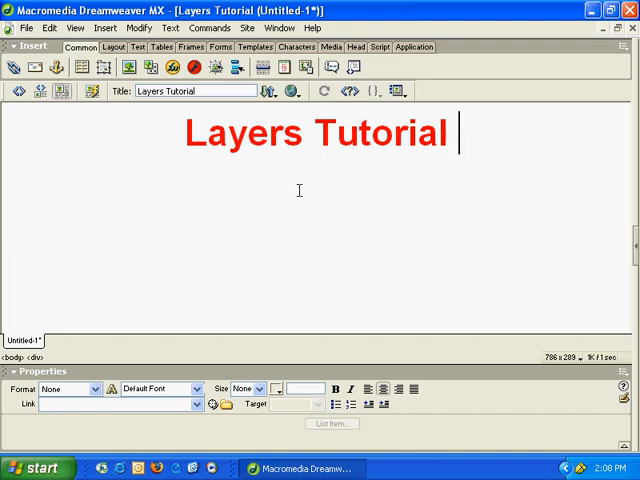
pyautogui.moveTo(284, 176)
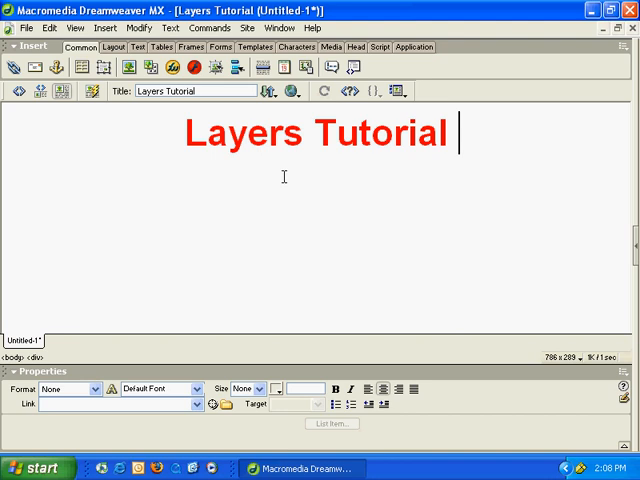
# Insert a new layer under the heading for the baby's name, birth date, weight and height.
pyautogui.click(104, 28)
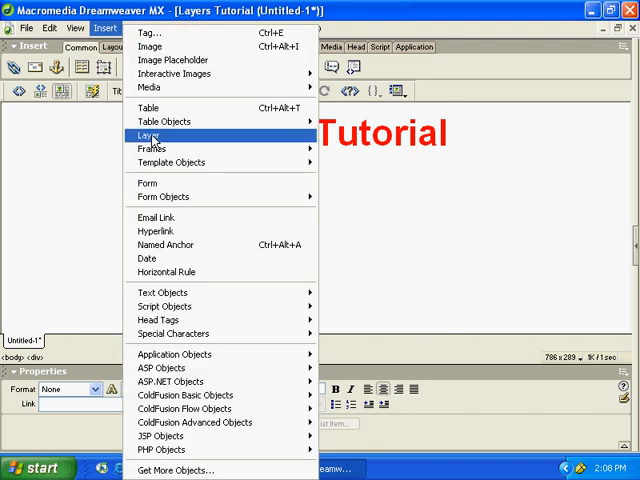
pyautogui.click(148, 136)
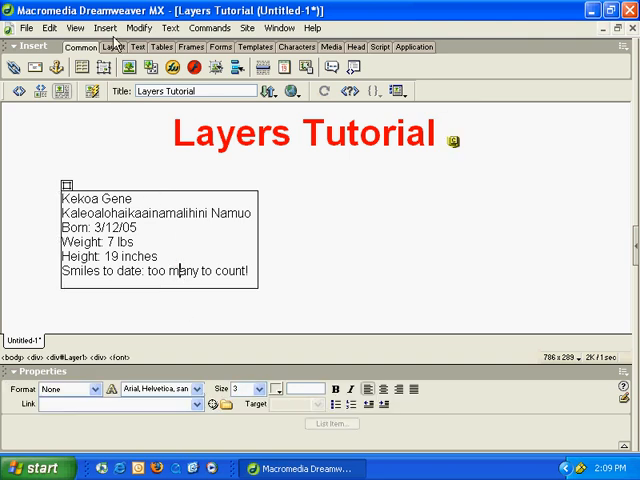
# Insert a second layer with the baby photo and drag it to overlap the stats text layer.
pyautogui.click(108, 36)
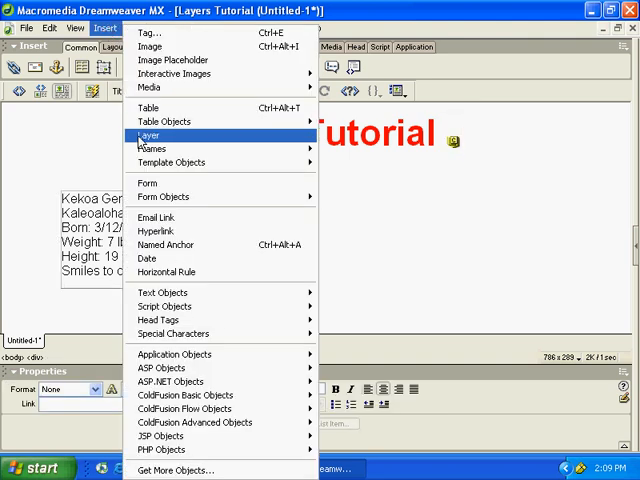
pyautogui.click(148, 136)
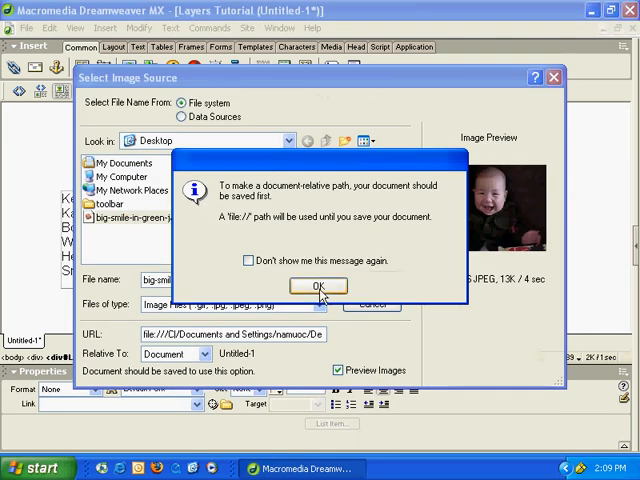
pyautogui.click(318, 286)
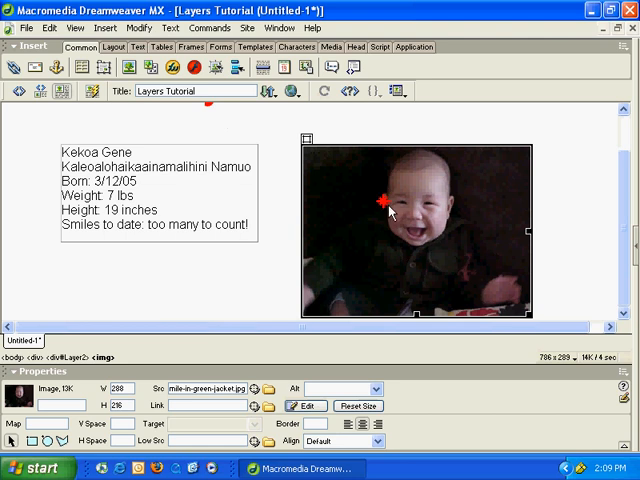
pyautogui.moveTo(536, 318); pyautogui.dragTo(464, 244)
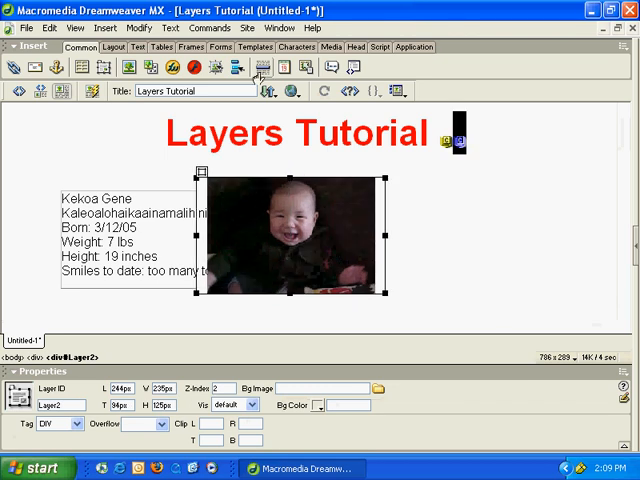
# Rename the layers in the Layers panel and raise the text layer's z-index above the photo.
pyautogui.click(280, 28)
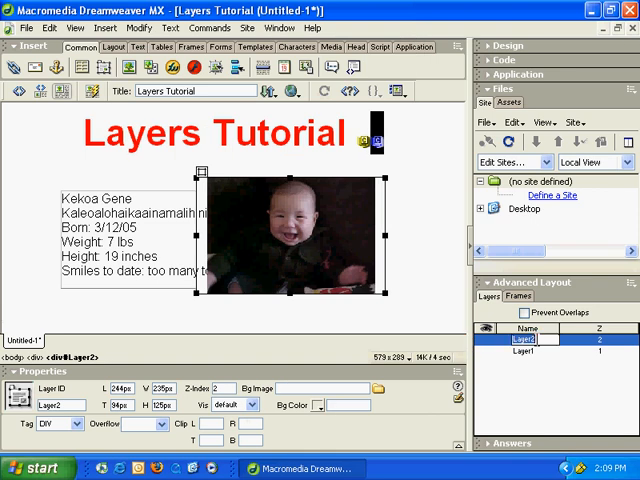
pyautogui.moveTo(300, 212)
pyautogui.write('kekoa')
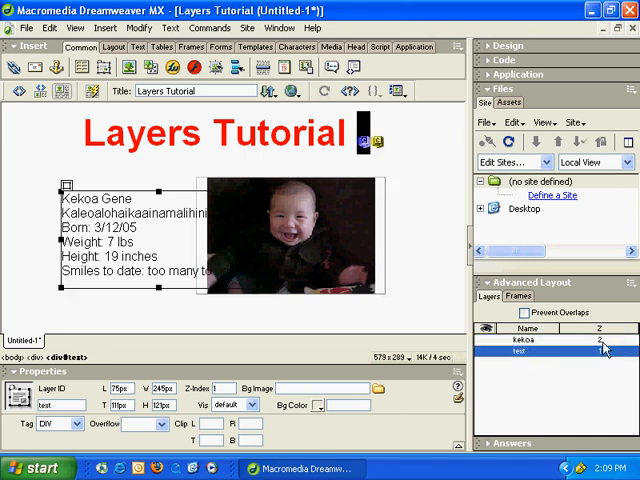
pyautogui.click(520, 340)
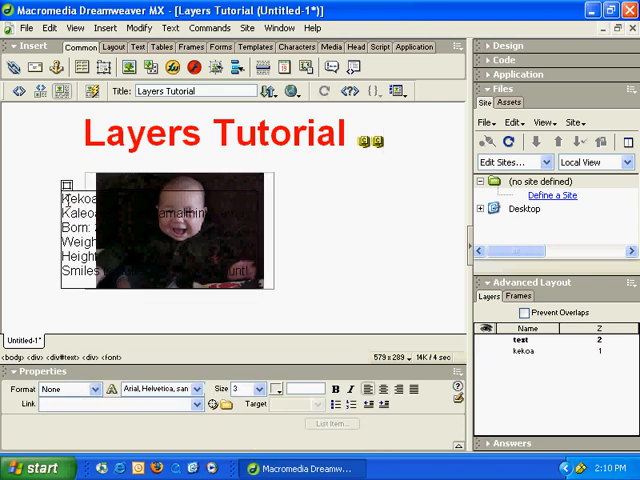
# Set the baby stats text colour to white via Text > Color.
pyautogui.click(168, 28)
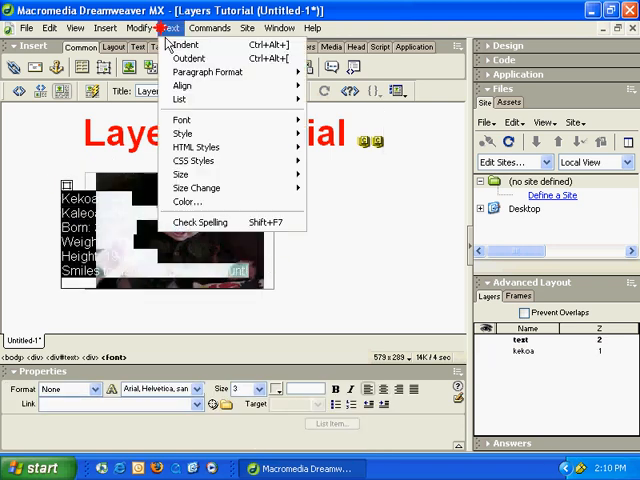
pyautogui.click(188, 202)
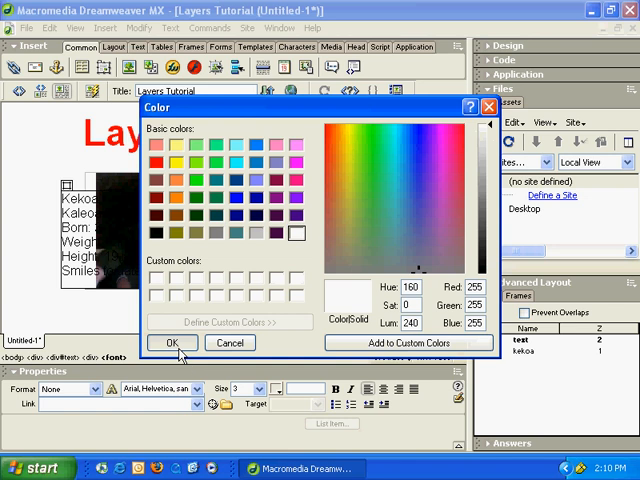
pyautogui.click(172, 344)
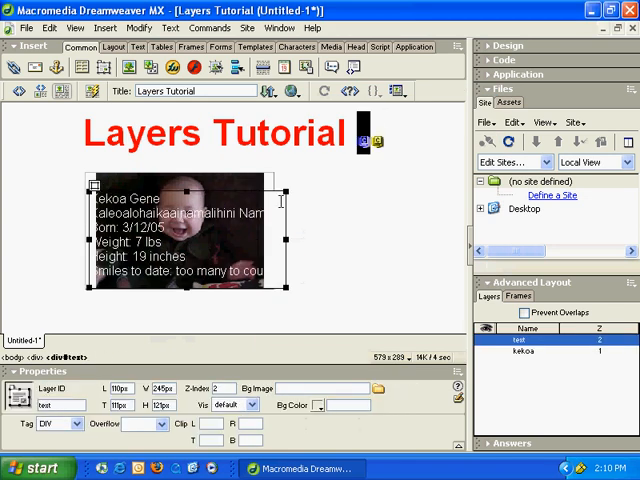
pyautogui.moveTo(252, 188)
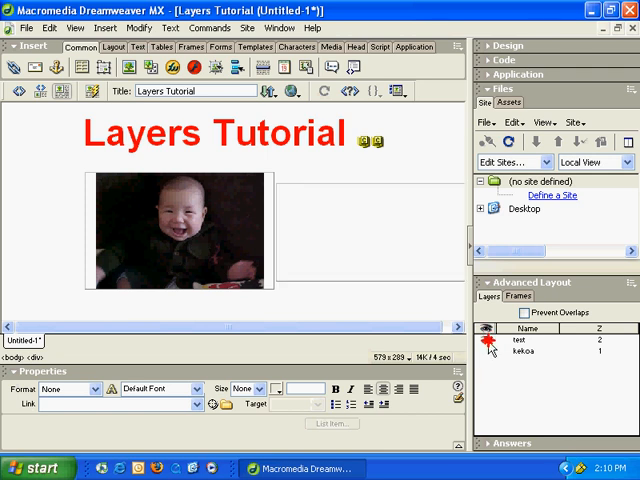
# Toggle layer visibility back on and select the stats text layer over the photo.
pyautogui.click(520, 342)
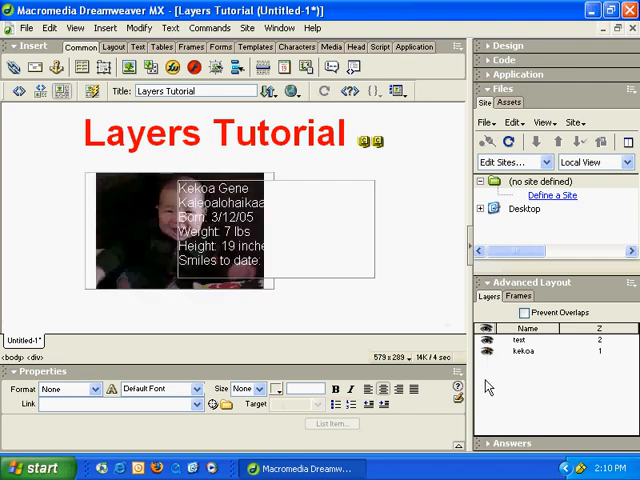
pyautogui.click(176, 188)
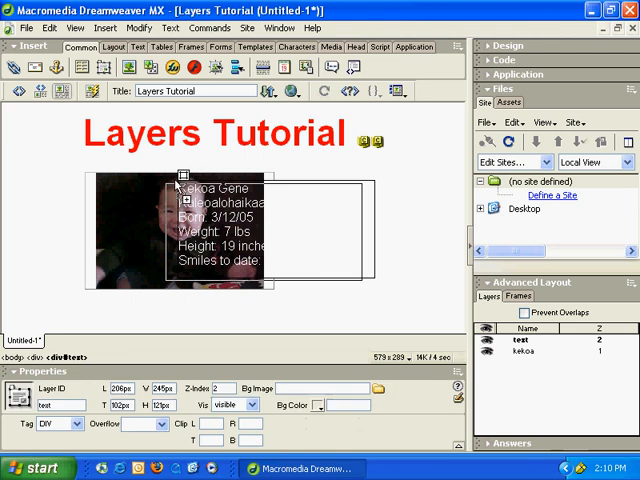